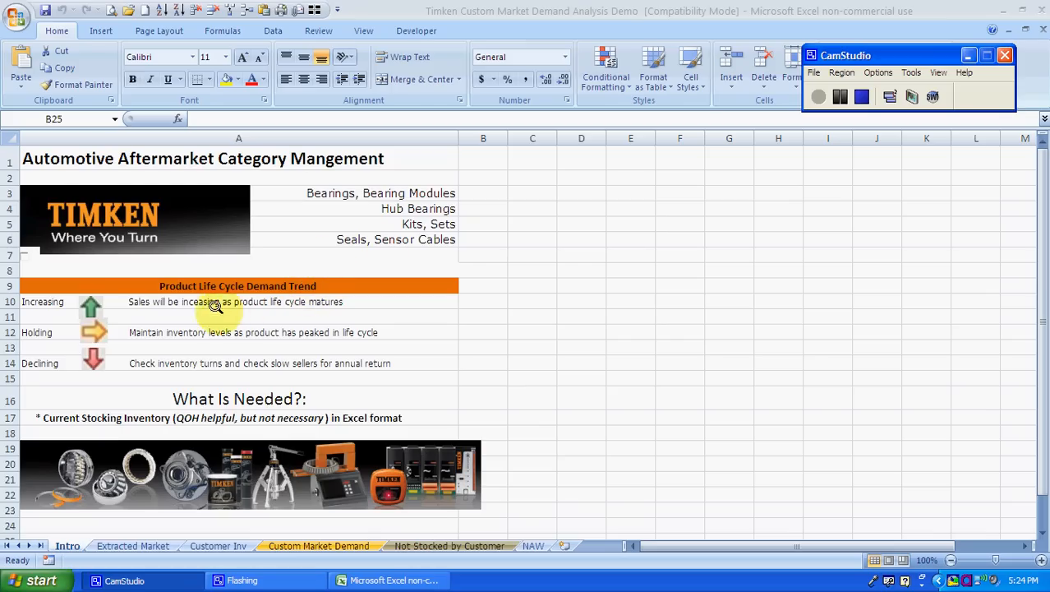
mouse_move(179, 301)
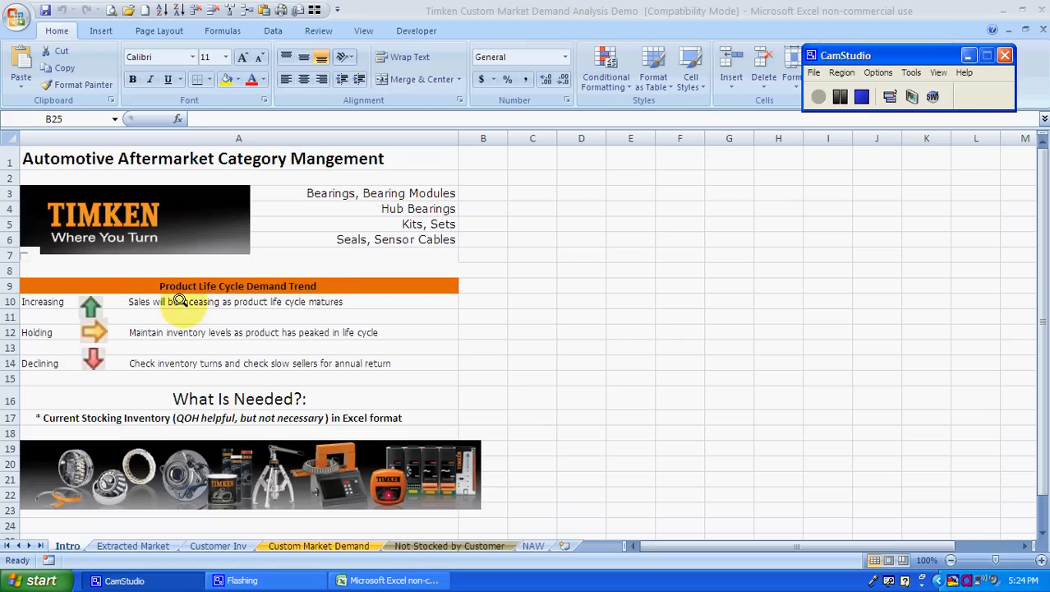
mouse_move(78, 302)
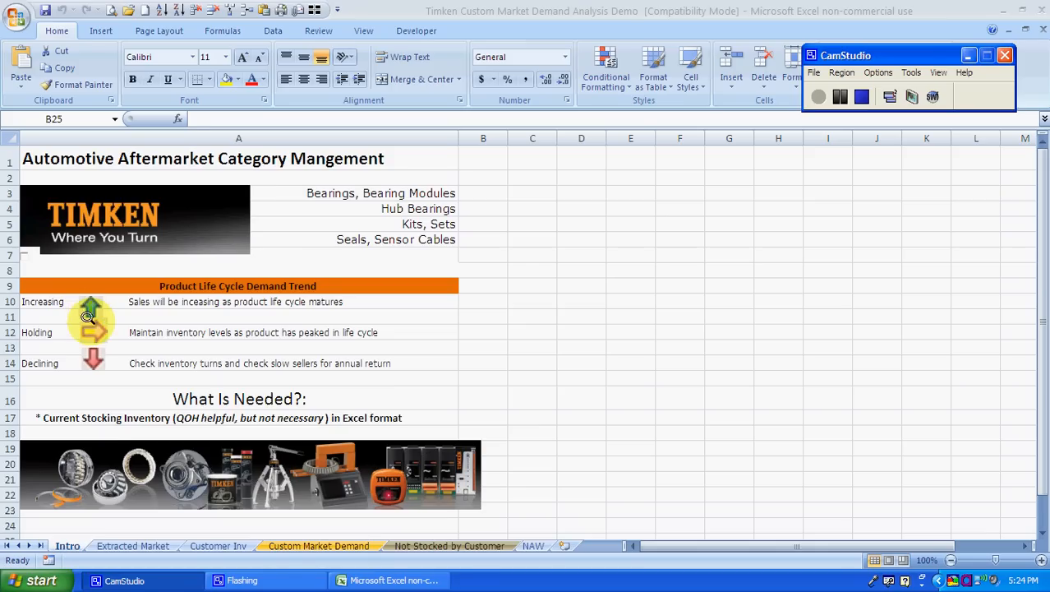
mouse_move(129, 296)
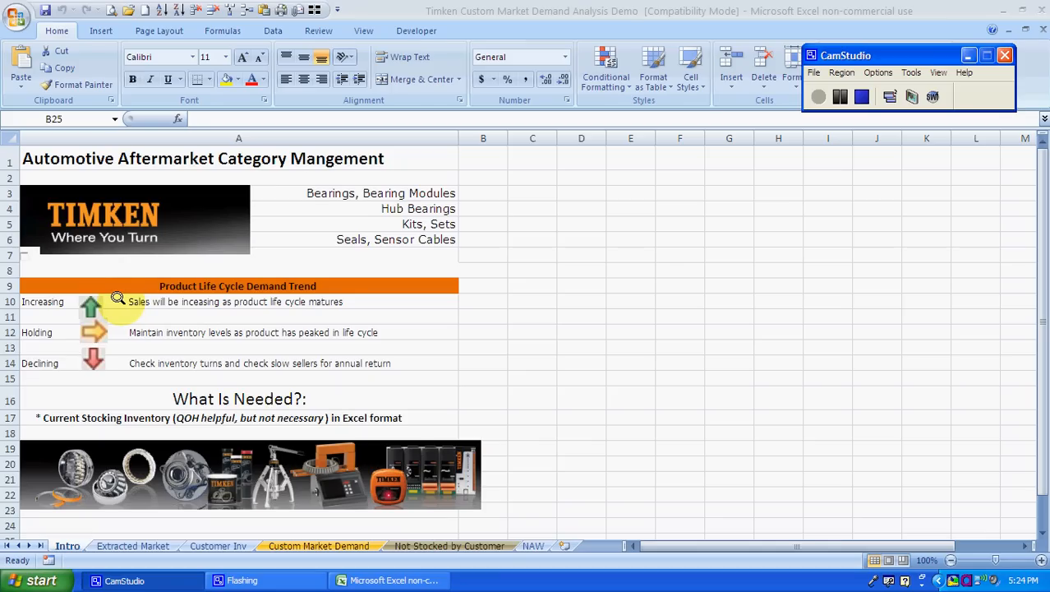
mouse_move(150, 327)
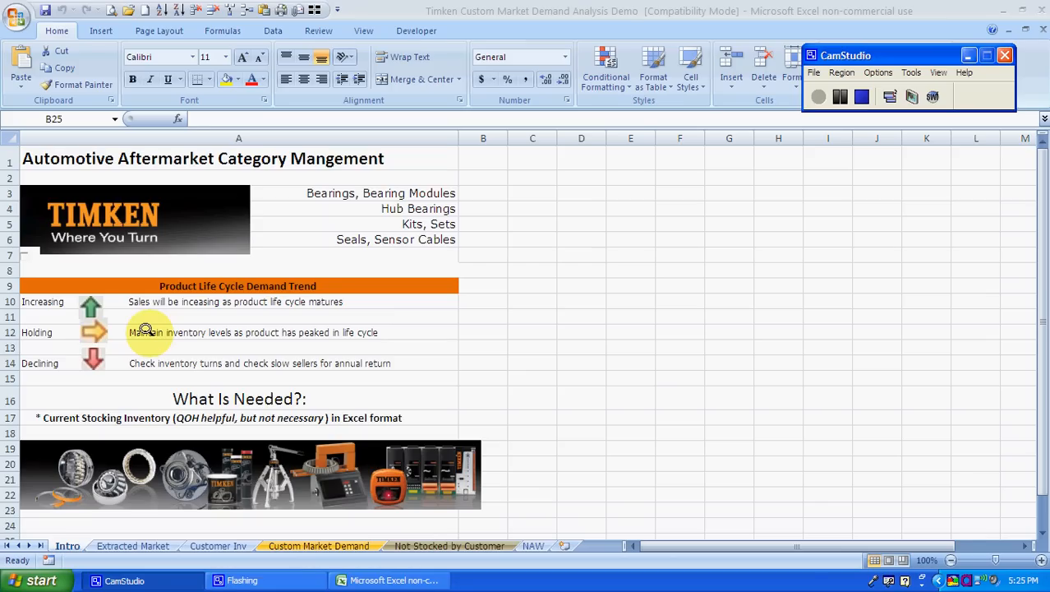
mouse_move(88, 357)
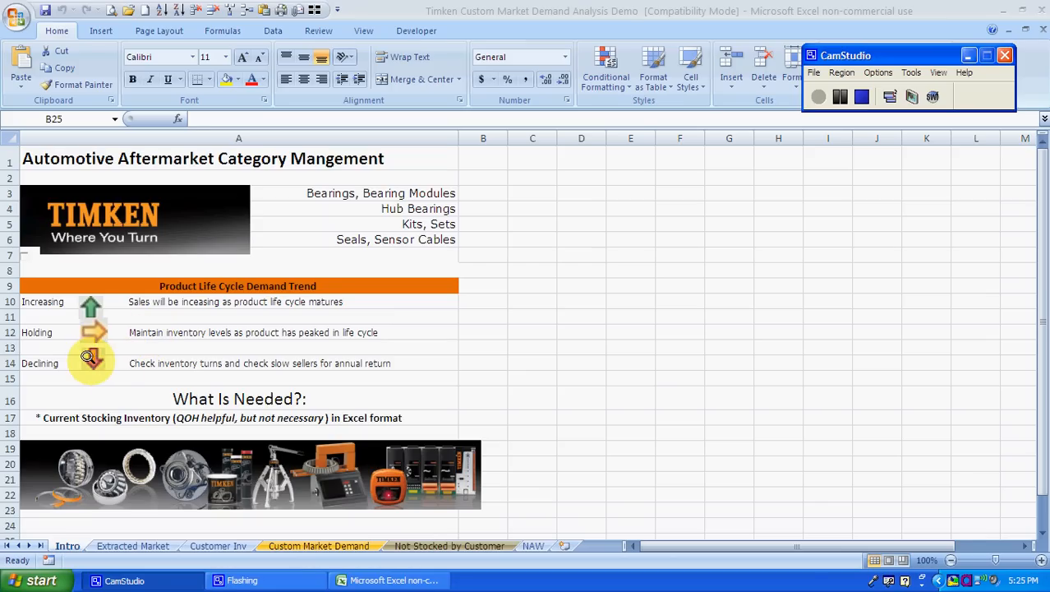
mouse_move(100, 348)
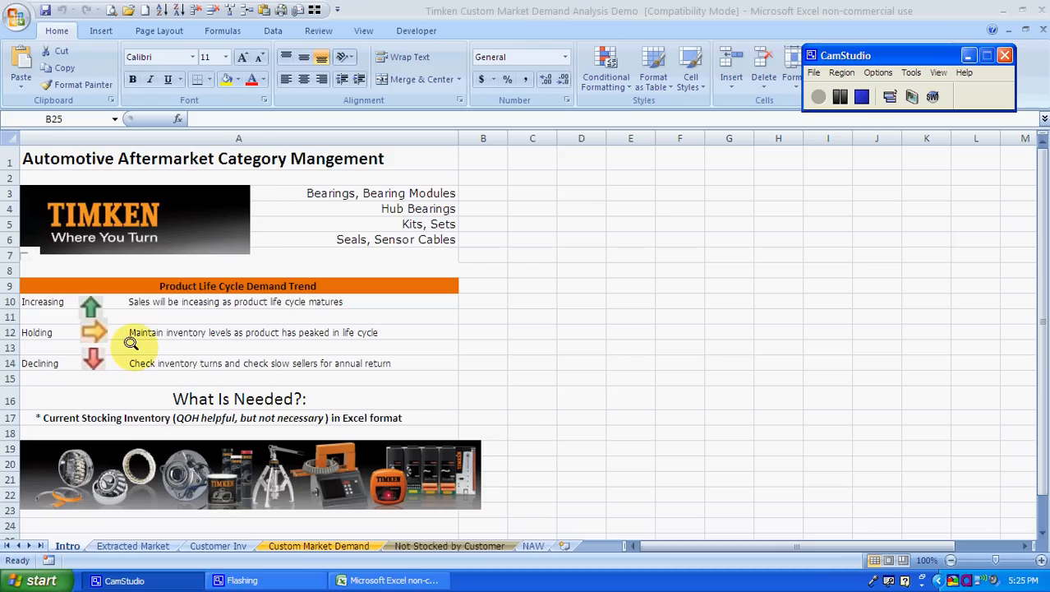
mouse_move(165, 341)
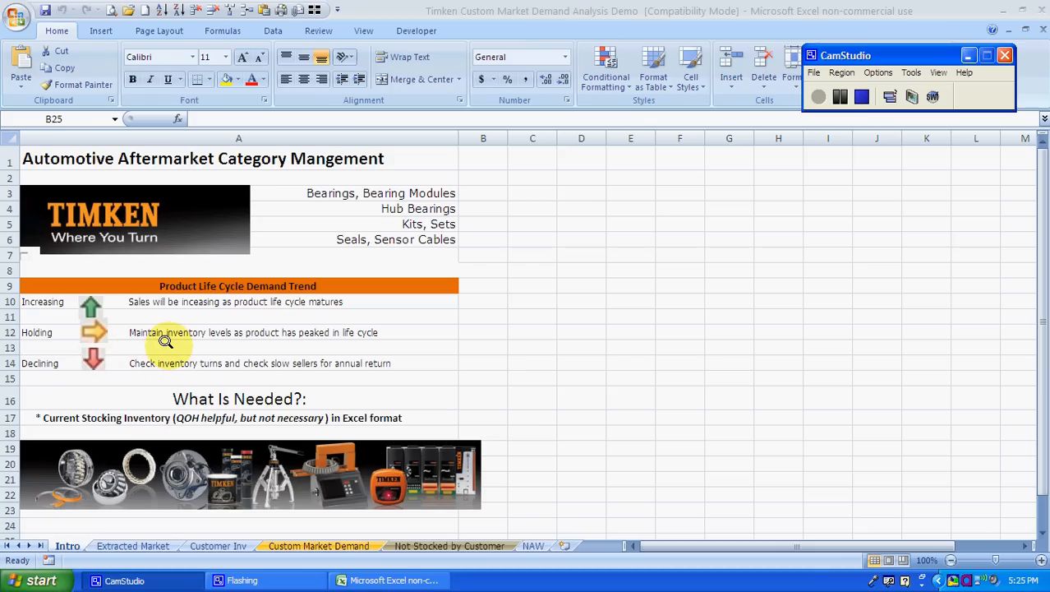
mouse_move(132, 497)
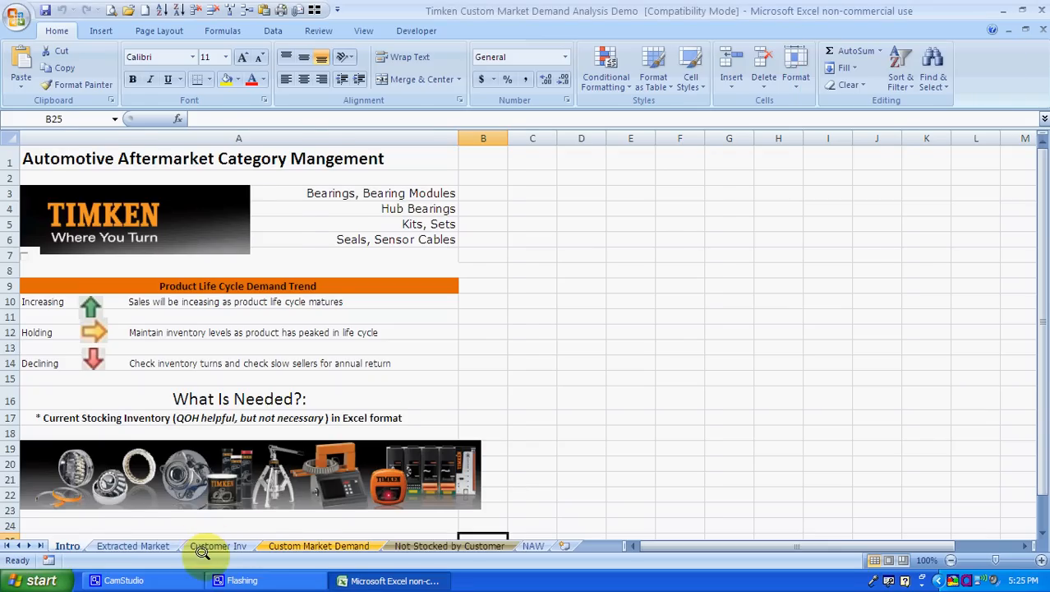
Step: Glance at the Customer Inv part list, then show the Extracted Market sheet of Georgia counties
left_click(218, 546)
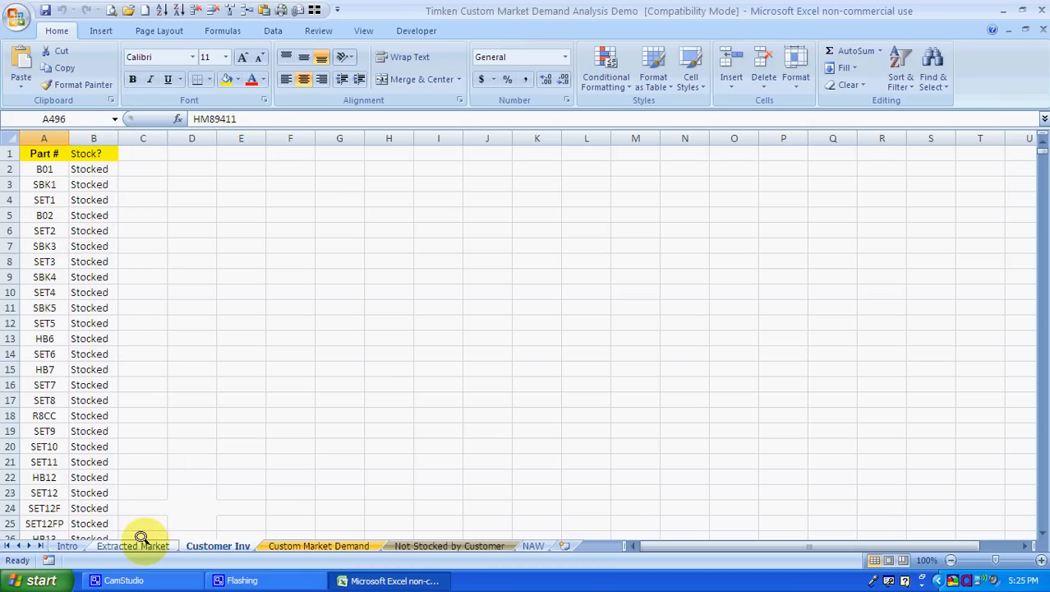
left_click(132, 546)
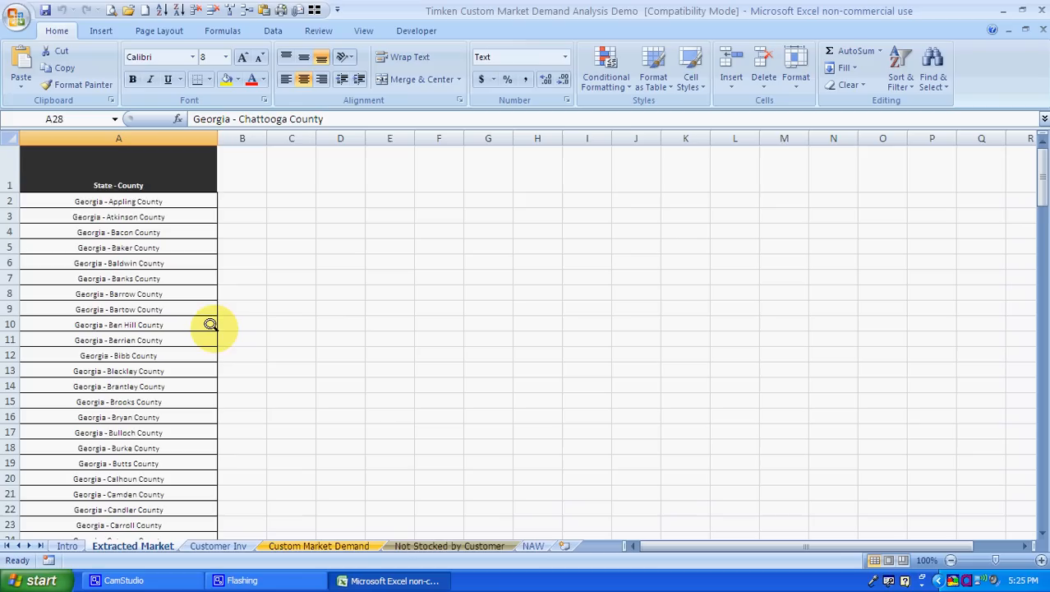
mouse_move(197, 319)
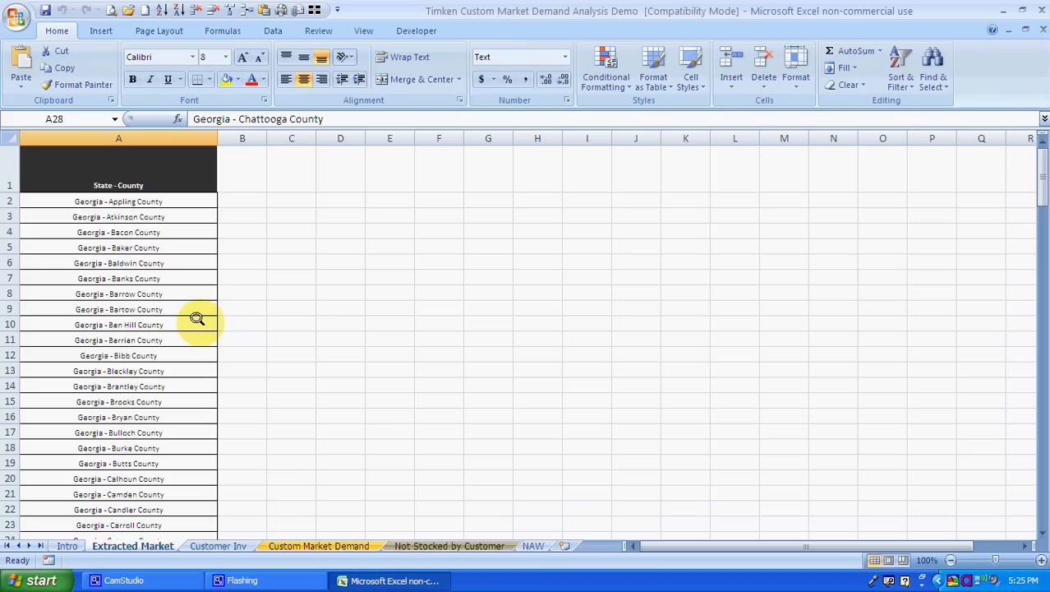
mouse_move(212, 402)
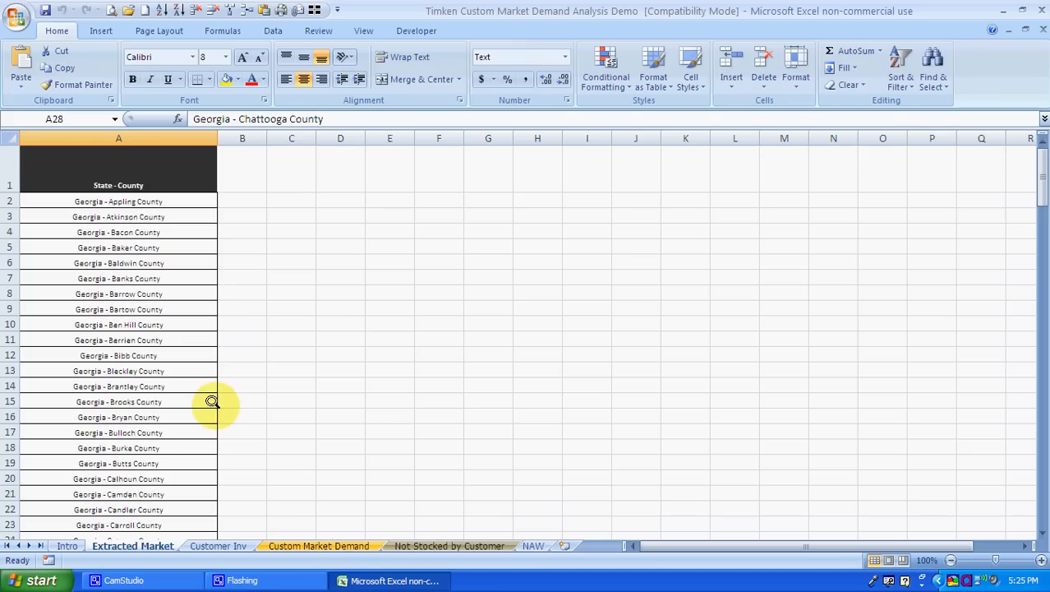
left_click(318, 546)
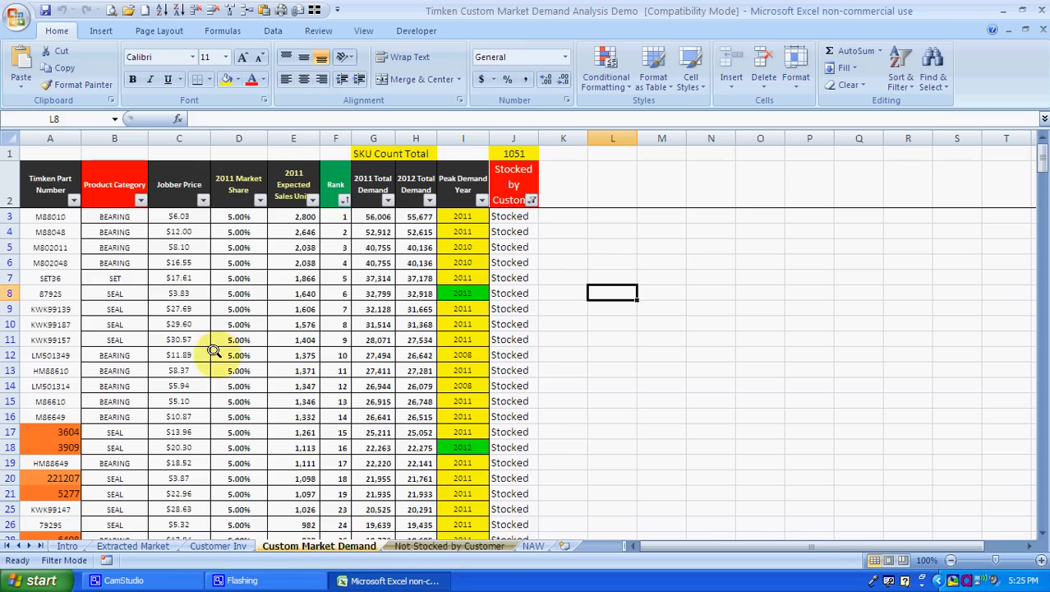
mouse_move(218, 351)
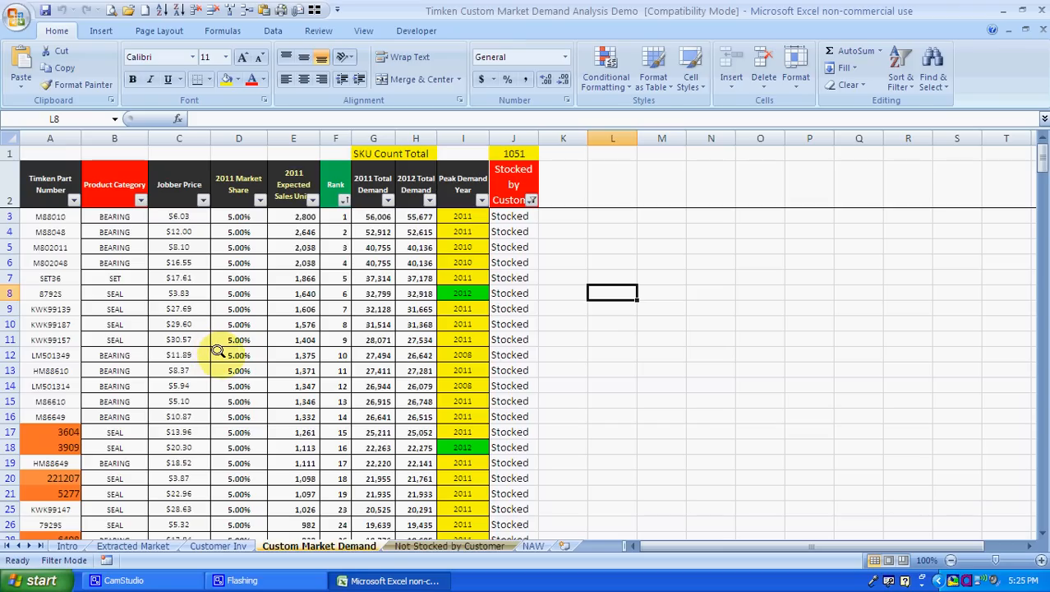
mouse_move(239, 342)
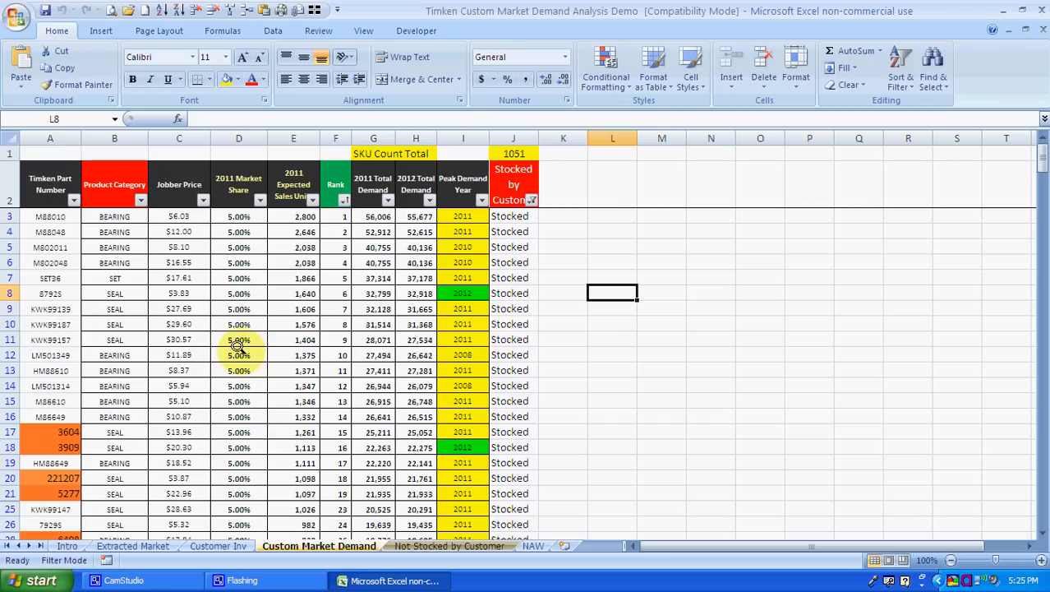
mouse_move(219, 292)
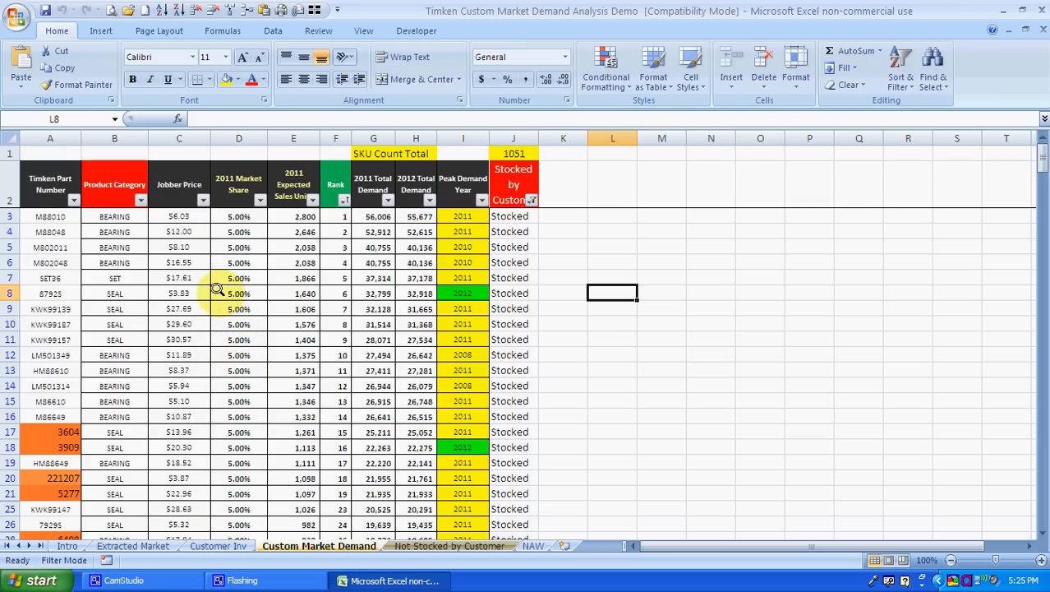
mouse_move(48, 216)
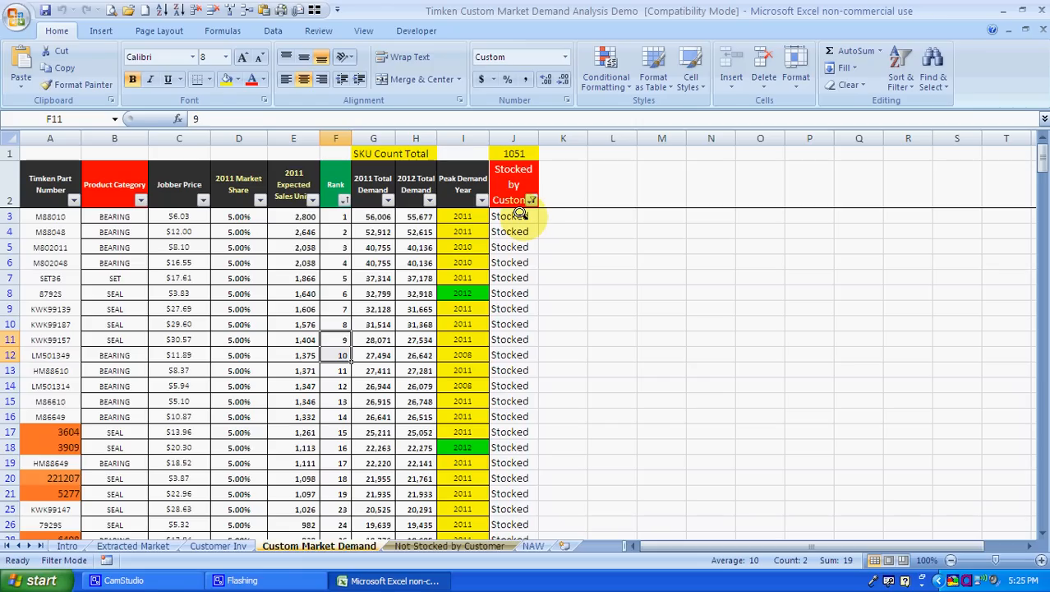
mouse_move(519, 239)
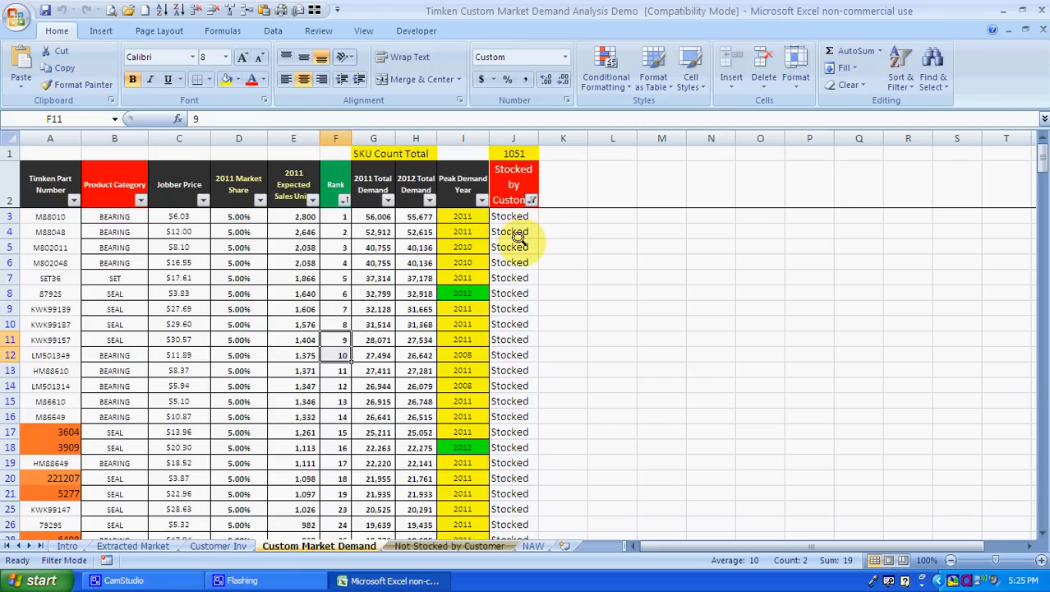
mouse_move(555, 212)
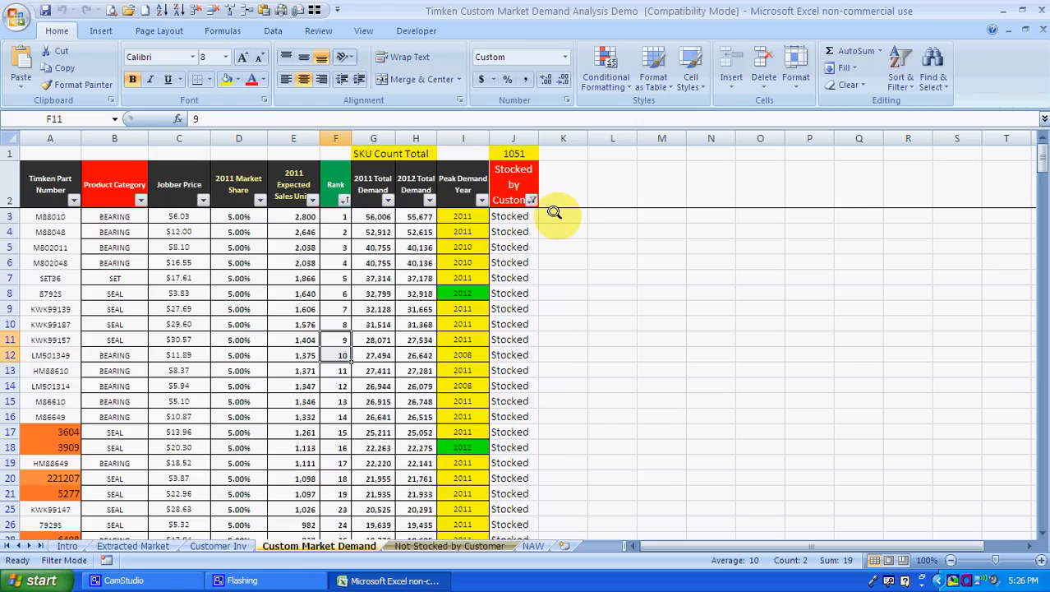
mouse_move(586, 212)
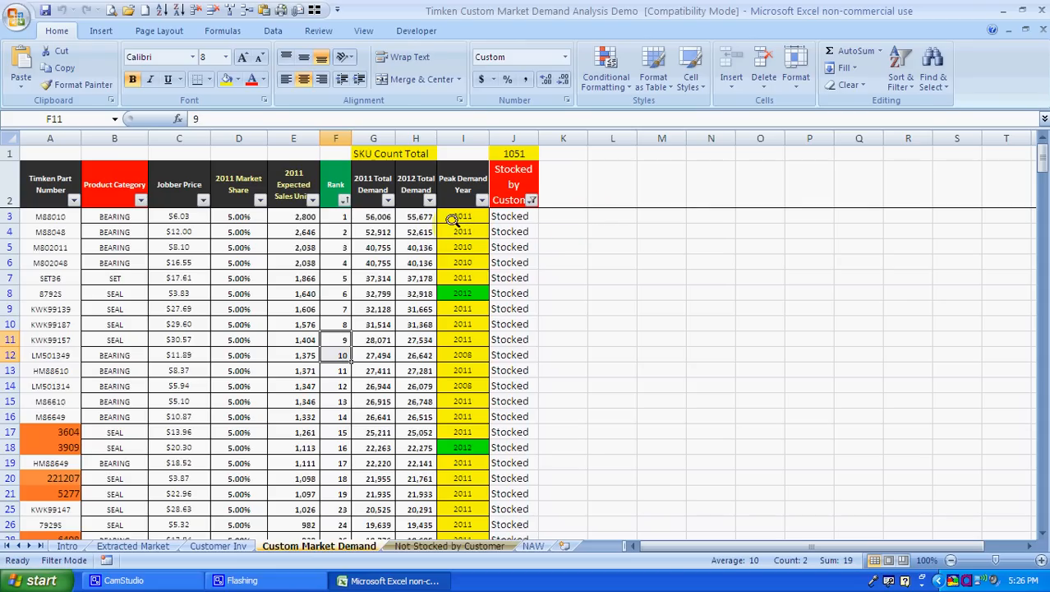
scroll("down", 3)
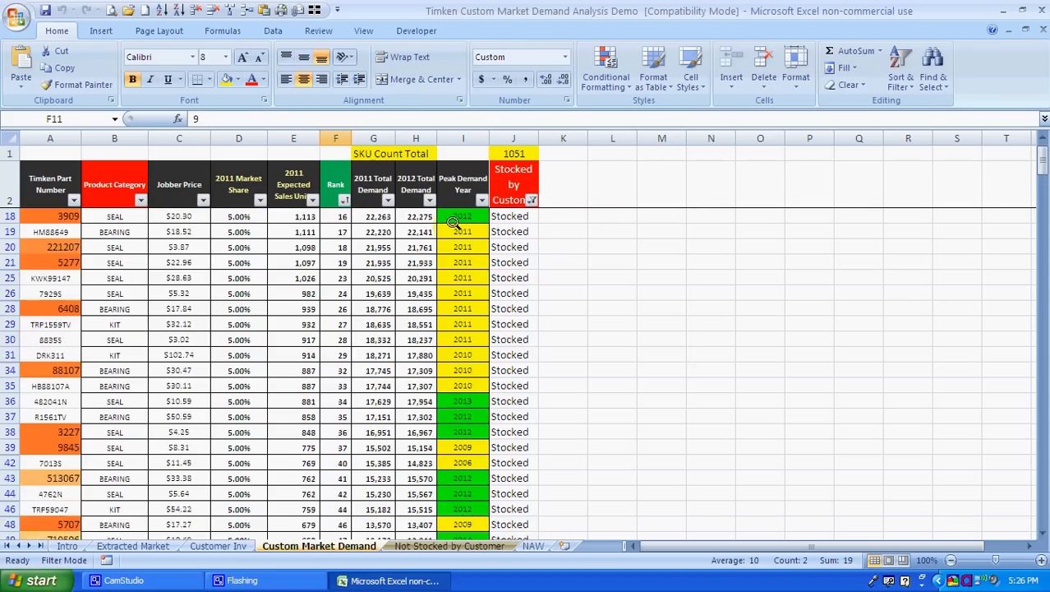
scroll("down", 3)
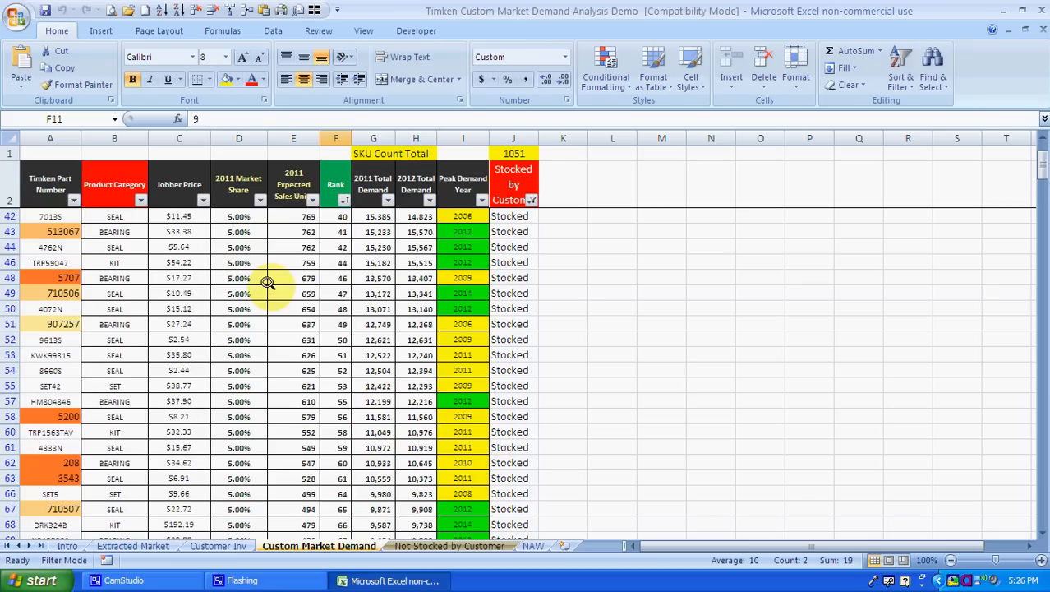
scroll("down", 3)
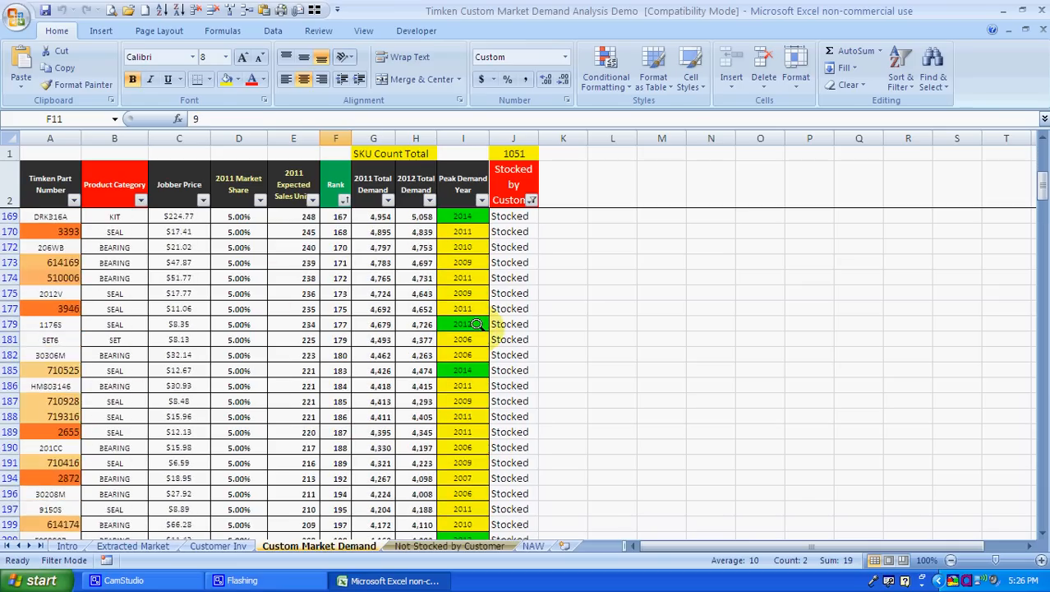
scroll("down", 3)
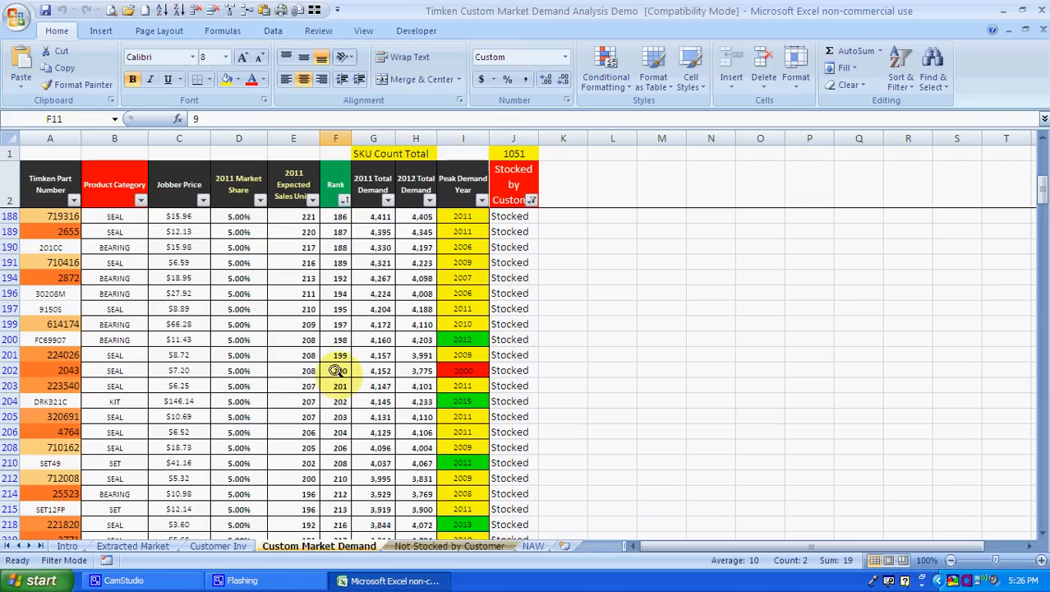
mouse_move(456, 369)
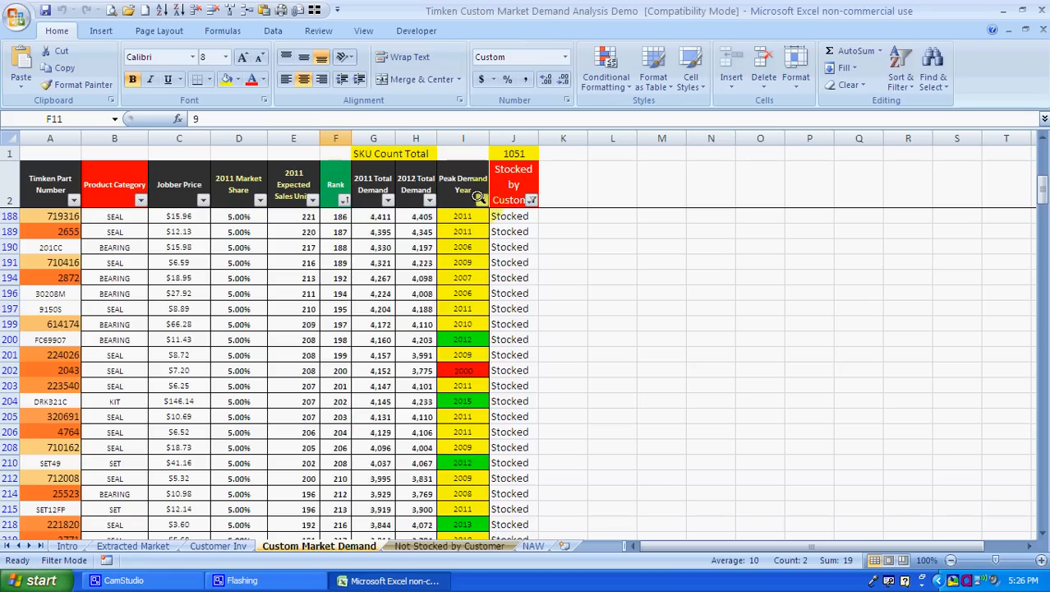
left_click(481, 199)
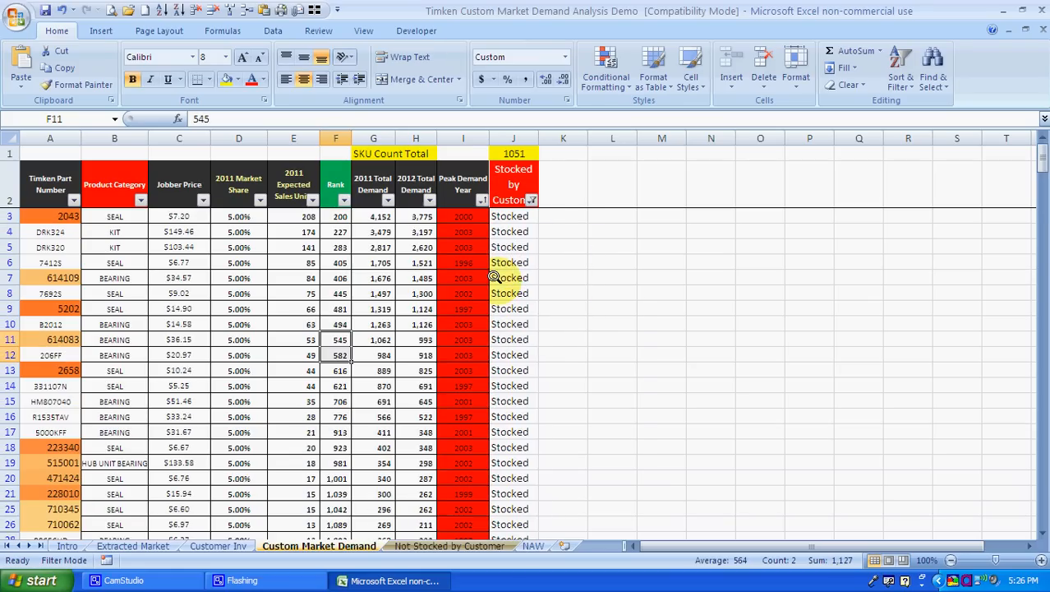
mouse_move(535, 223)
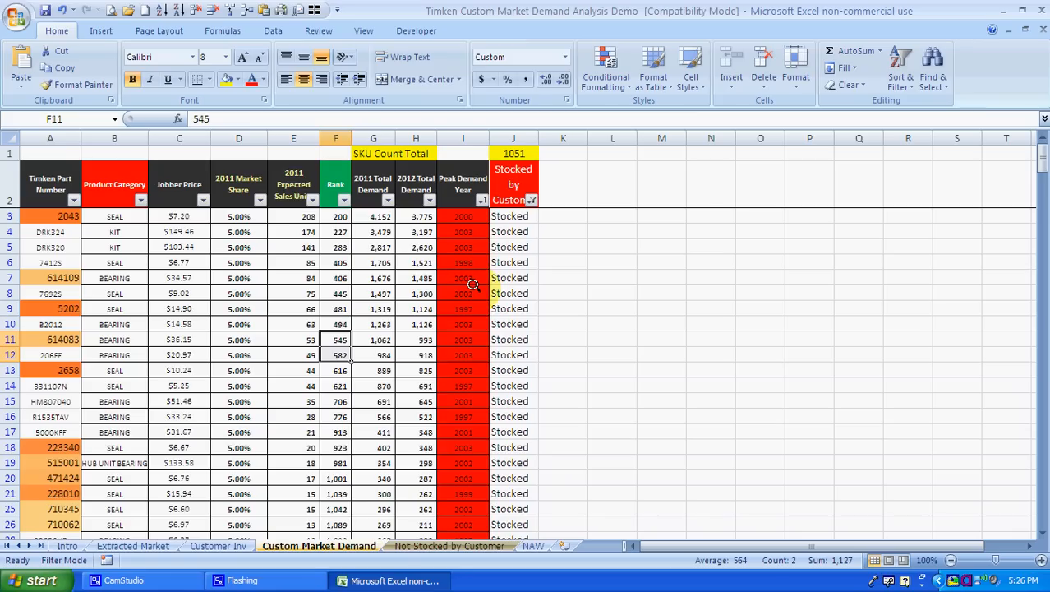
Step: Scroll down the Custom Market Demand list of stocked parts and peak demand years
scroll("down", 3)
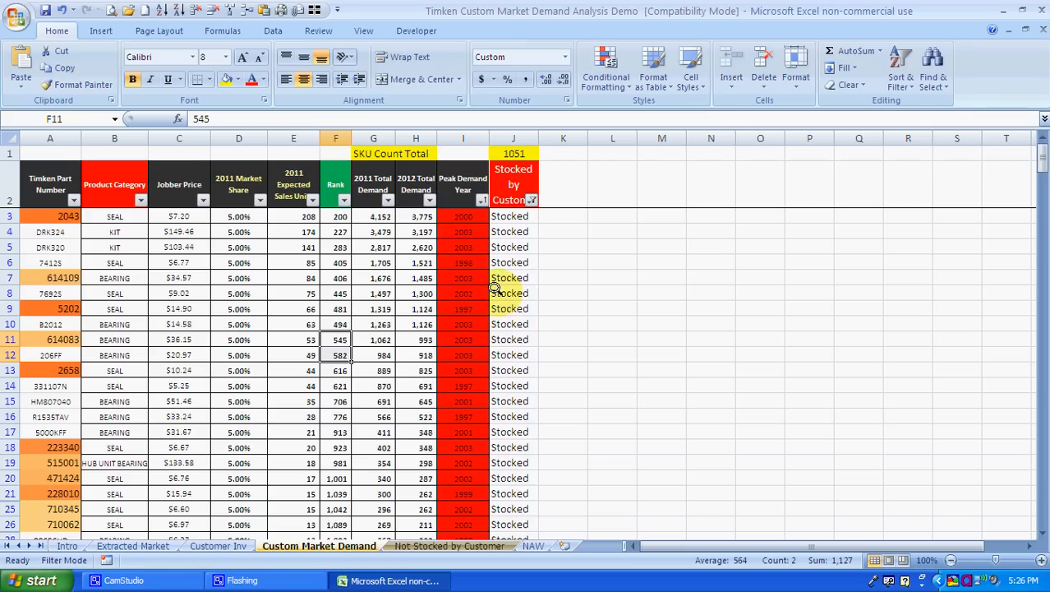
mouse_move(425, 524)
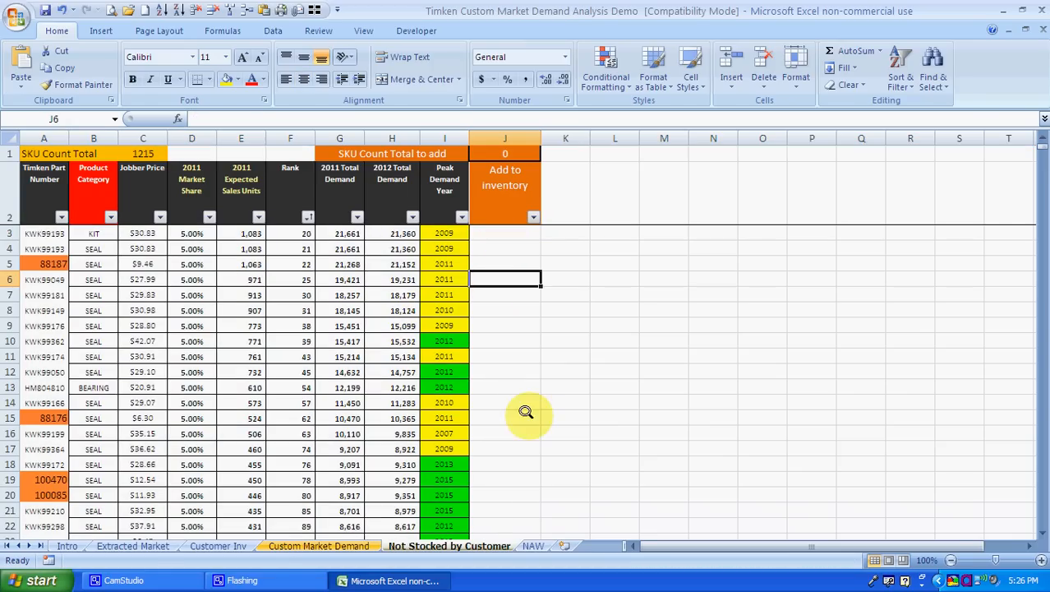
mouse_move(505, 237)
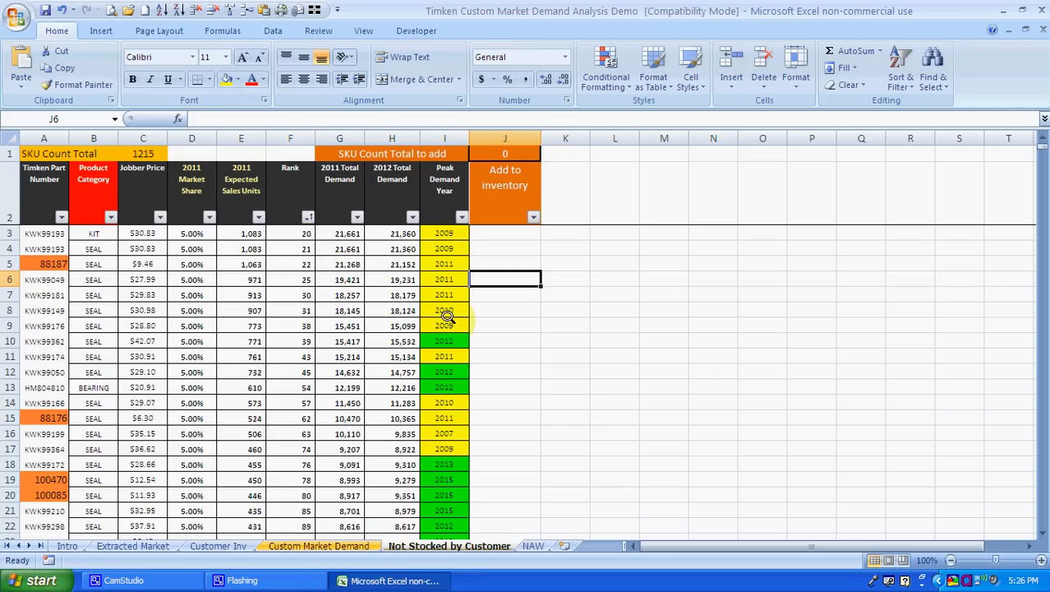
Step: Scroll down the Not Stocked by Customer list of 1215 candidate SKUs
scroll("down", 3)
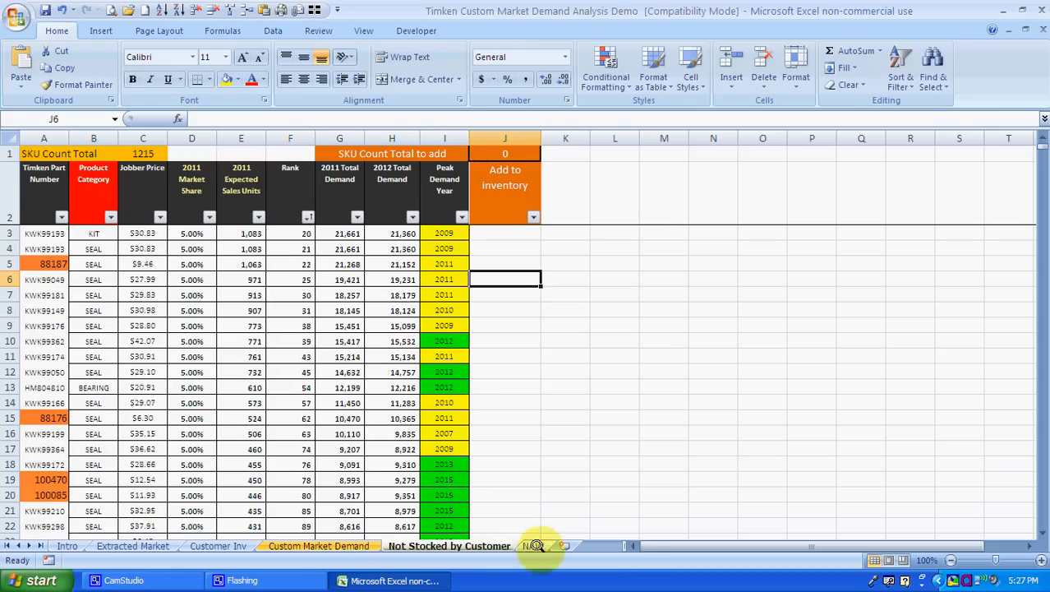
Step: Show the closing NAW contact sheet, then bring up CamStudio to stop recording
left_click(533, 545)
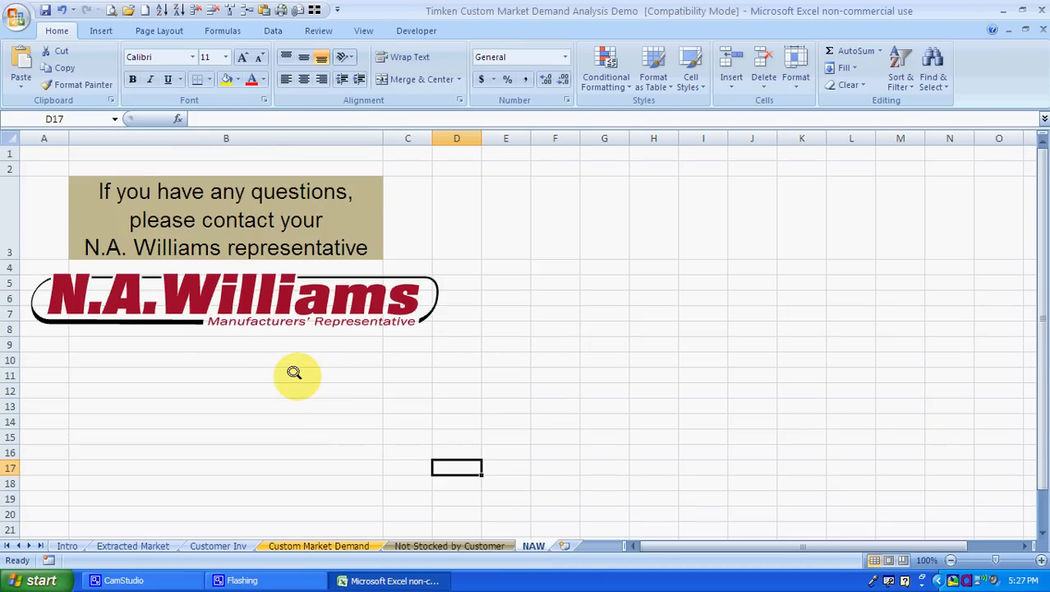
mouse_move(212, 343)
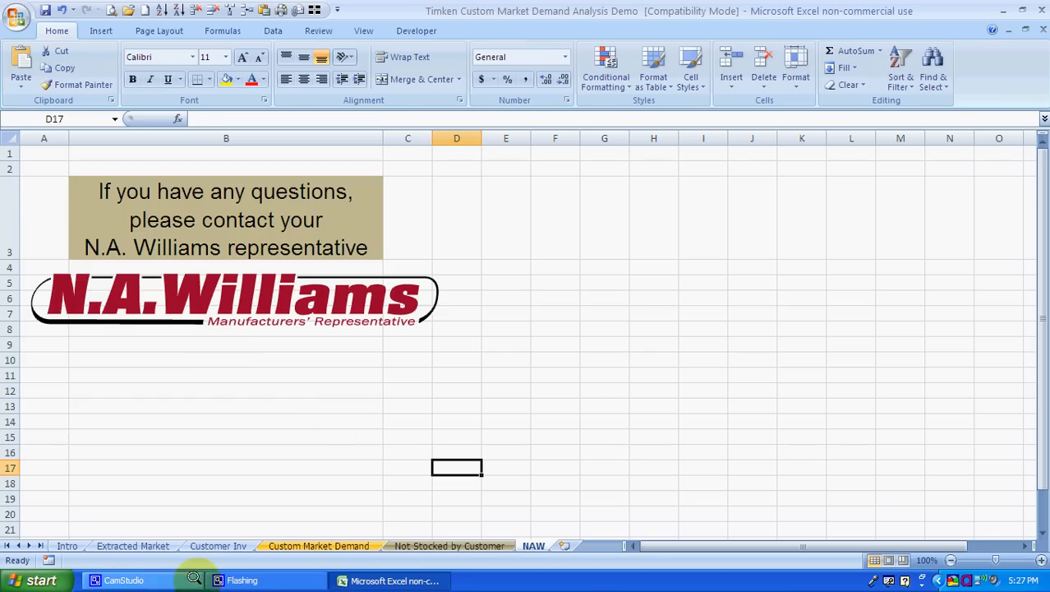
left_click(124, 580)
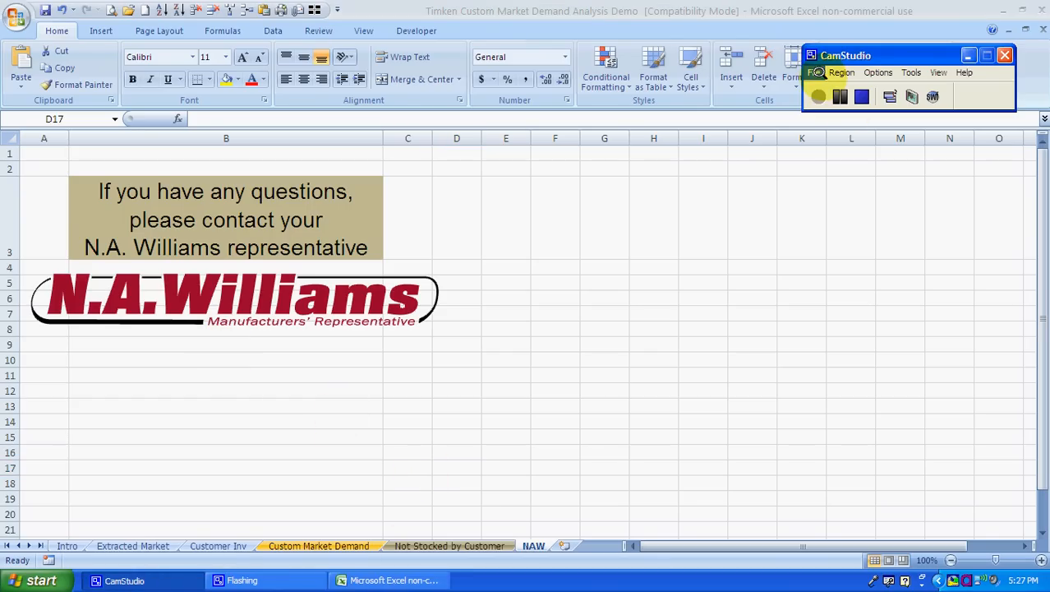
left_click(814, 72)
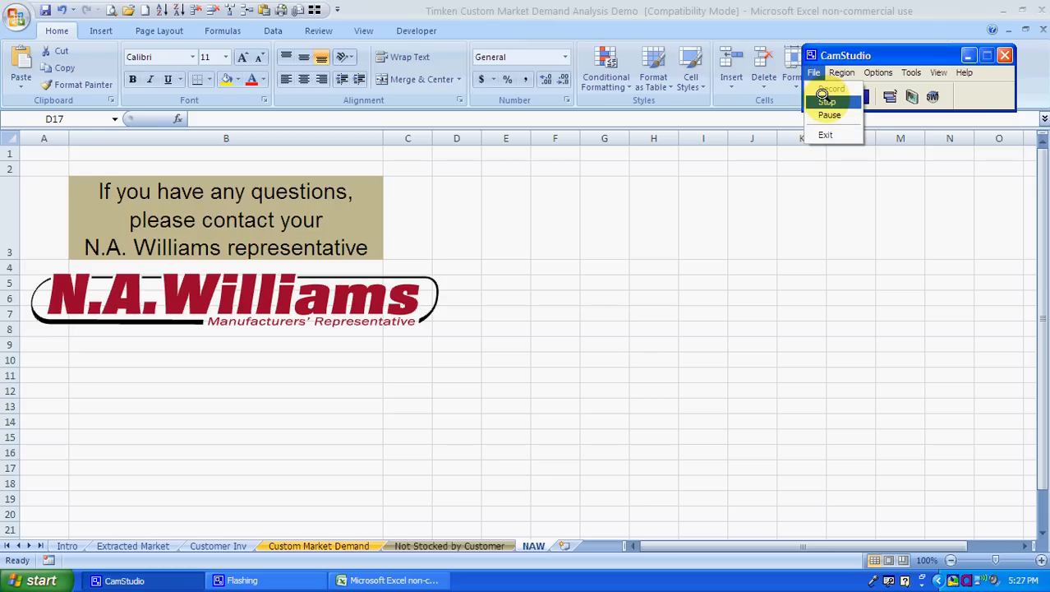